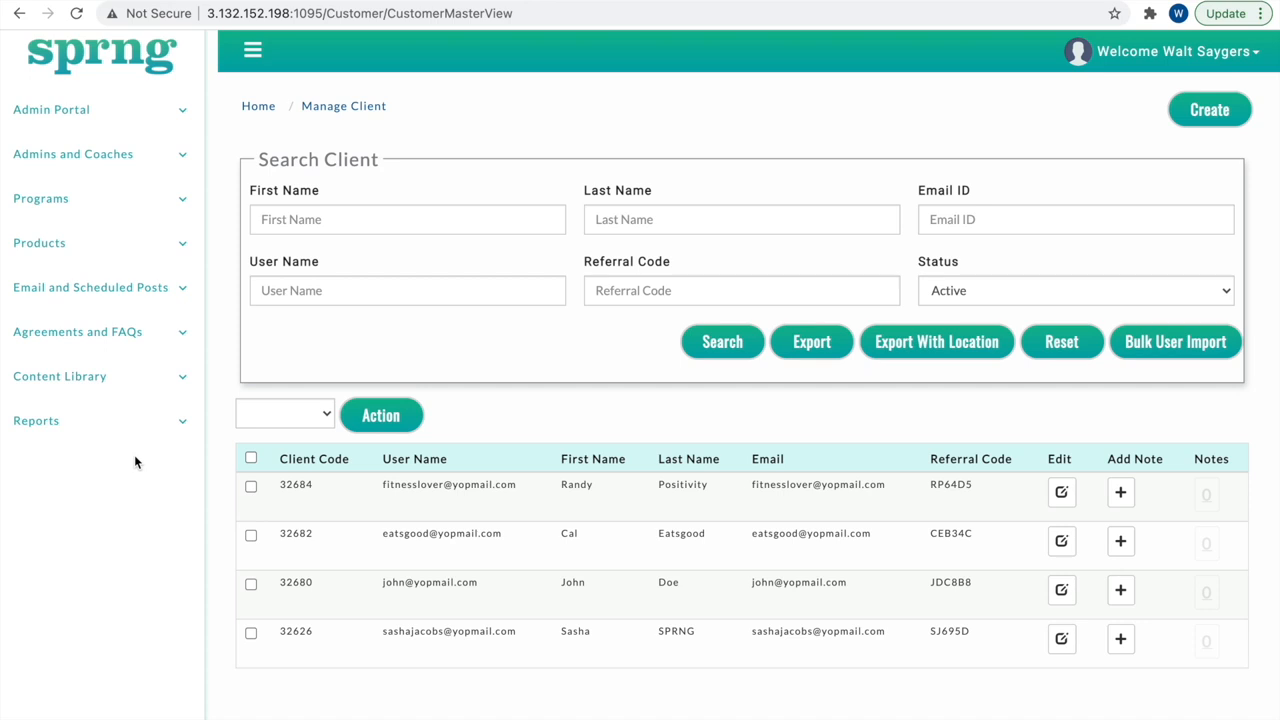
Step: Show the Manage Email Types page via Email and Scheduled Posts > Email Attributes
{"action": "left_click", "coordinate": [90, 288]}
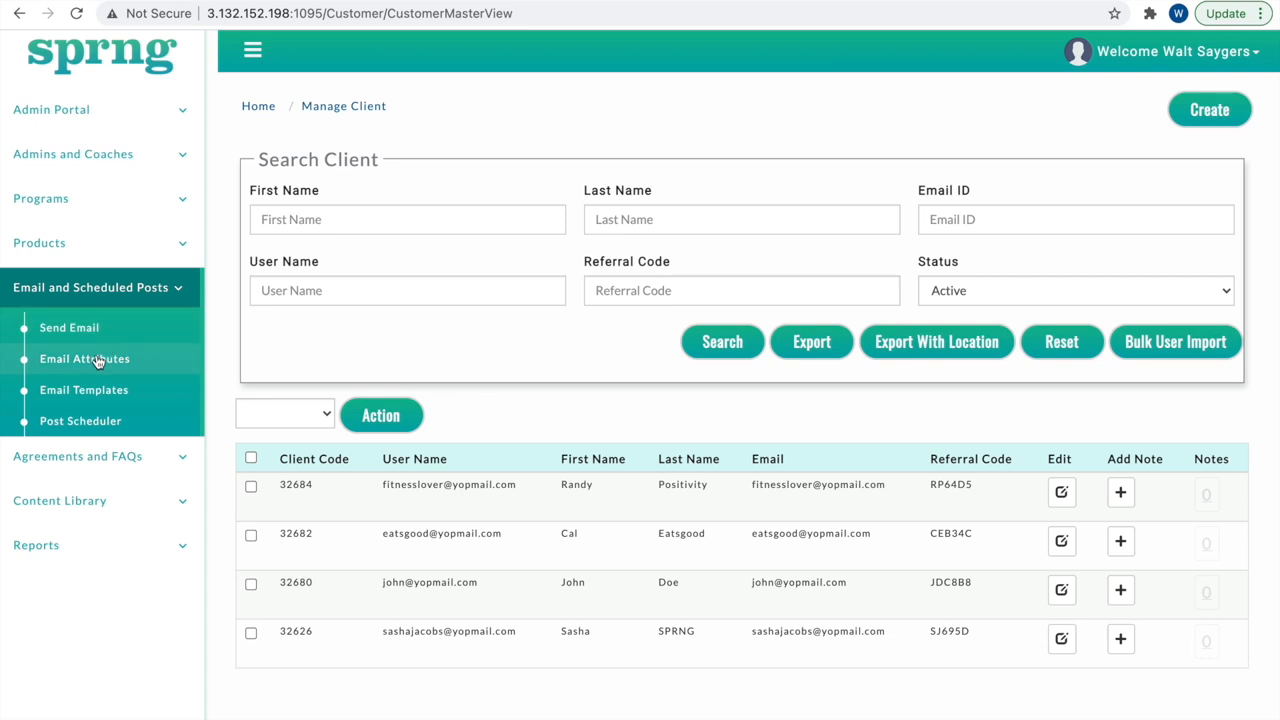
{"action": "left_click", "coordinate": [84, 358]}
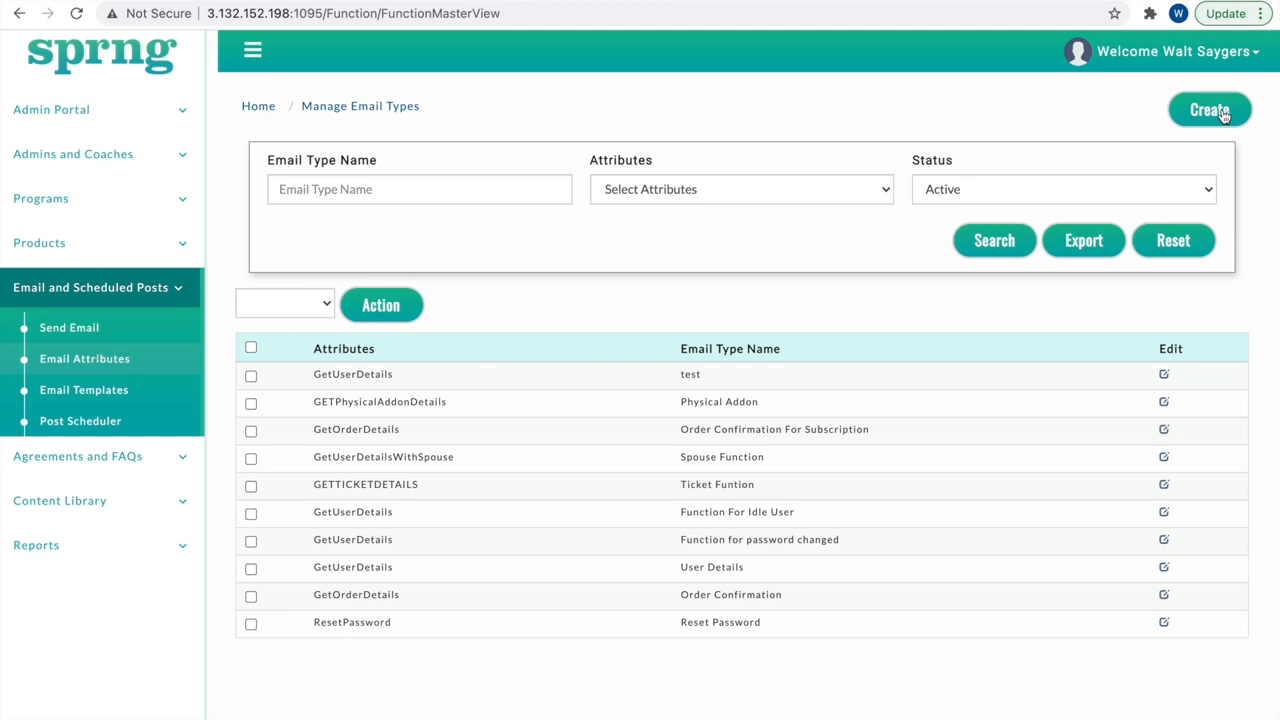
Step: Create a new email type named Welcome with GetUserDetails attributes
{"action": "left_click", "coordinate": [1208, 108]}
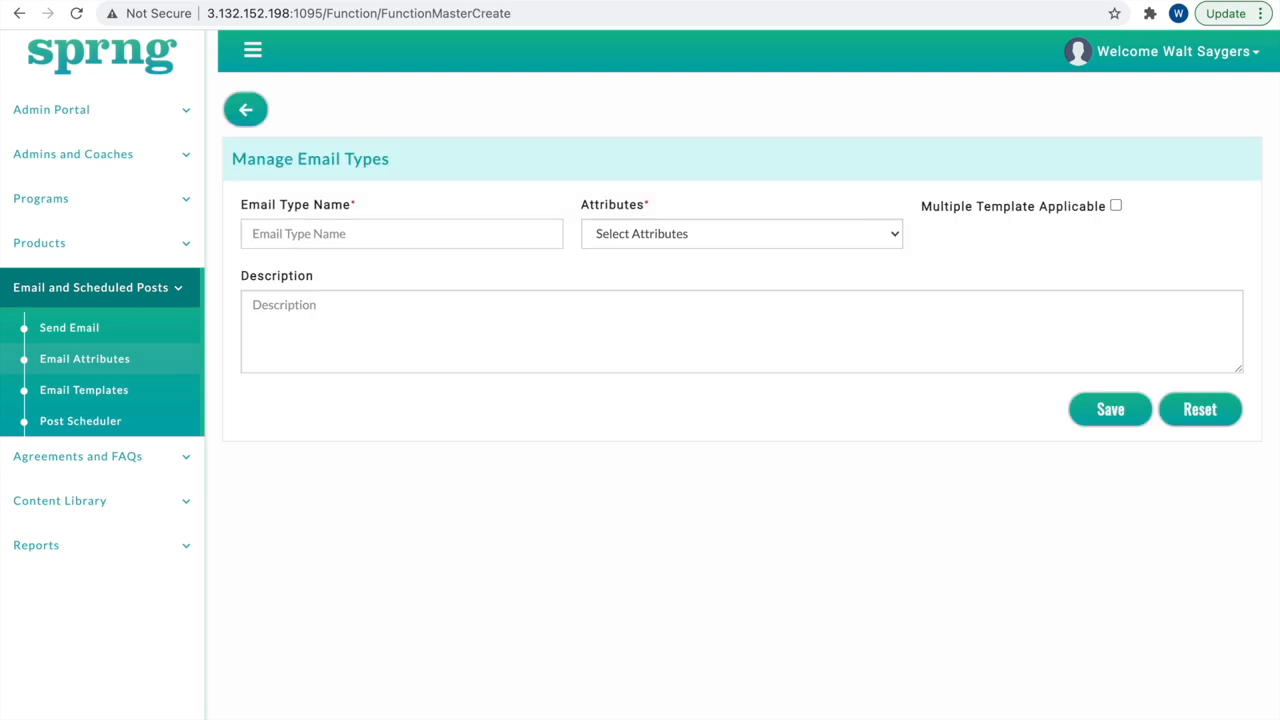
{"action": "type", "text": "Welcome"}
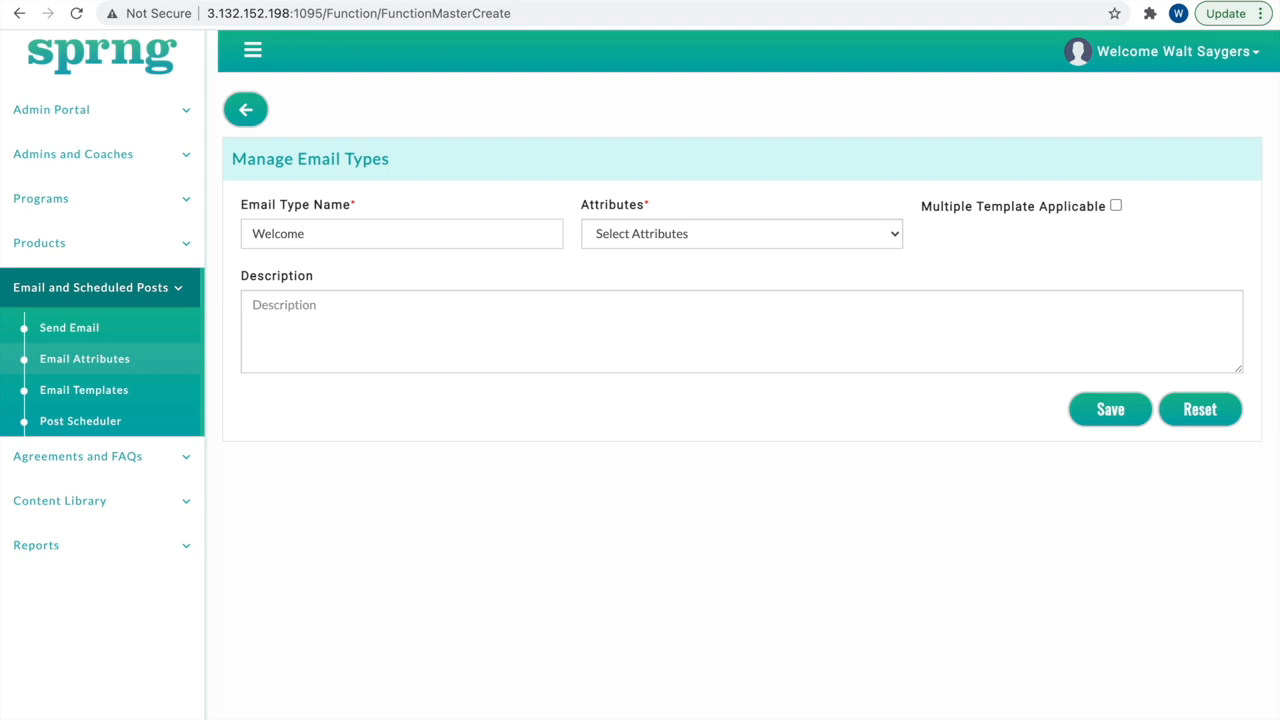
{"action": "left_click", "coordinate": [740, 232]}
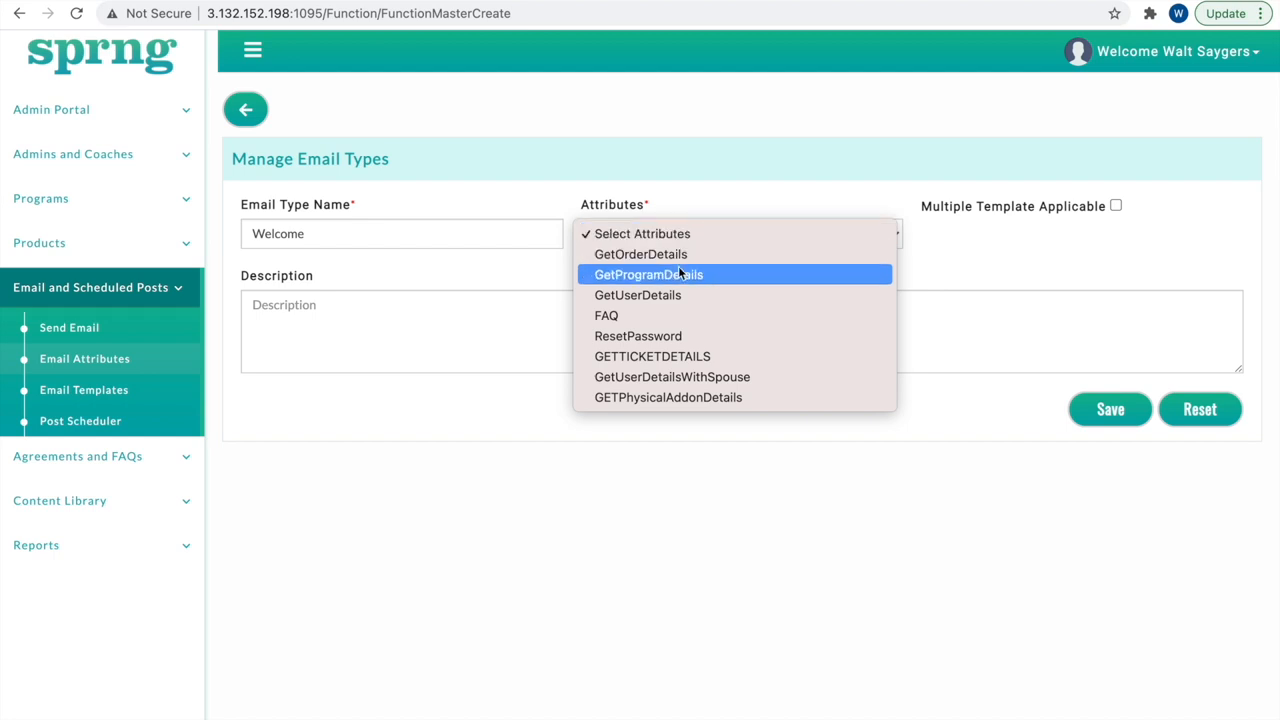
{"action": "left_click", "coordinate": [638, 296]}
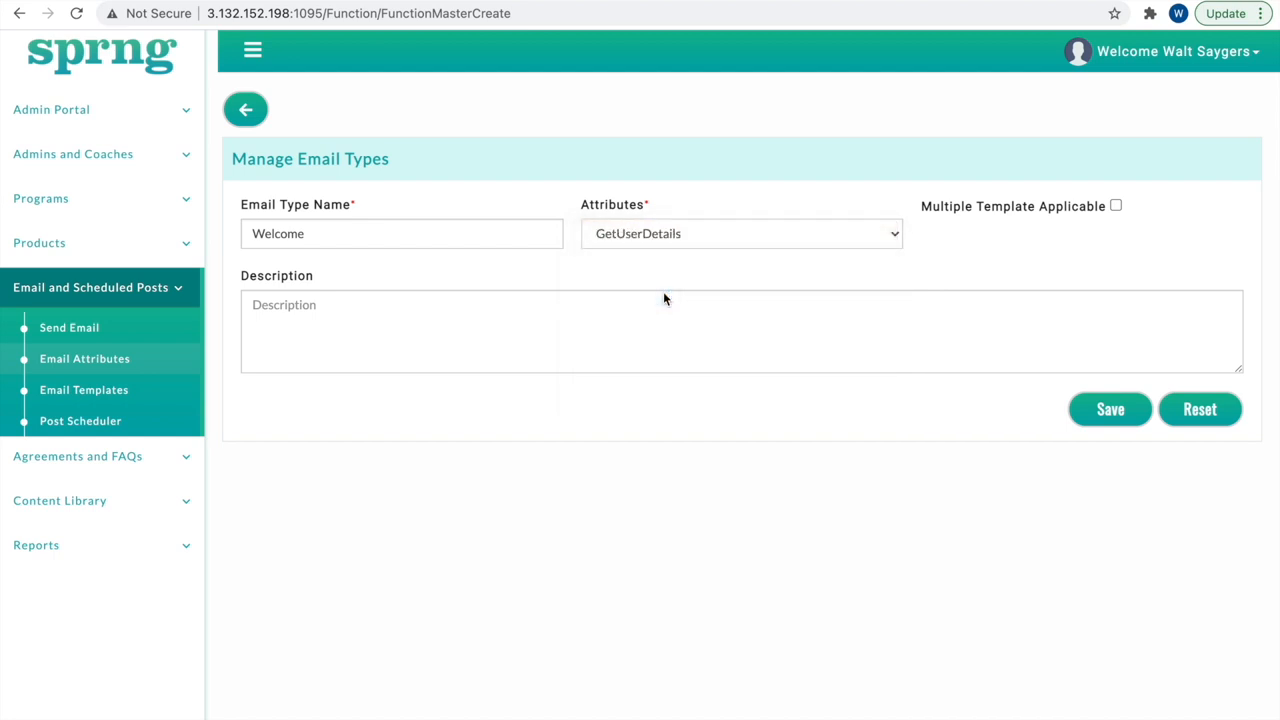
{"action": "mouse_move", "coordinate": [1136, 218]}
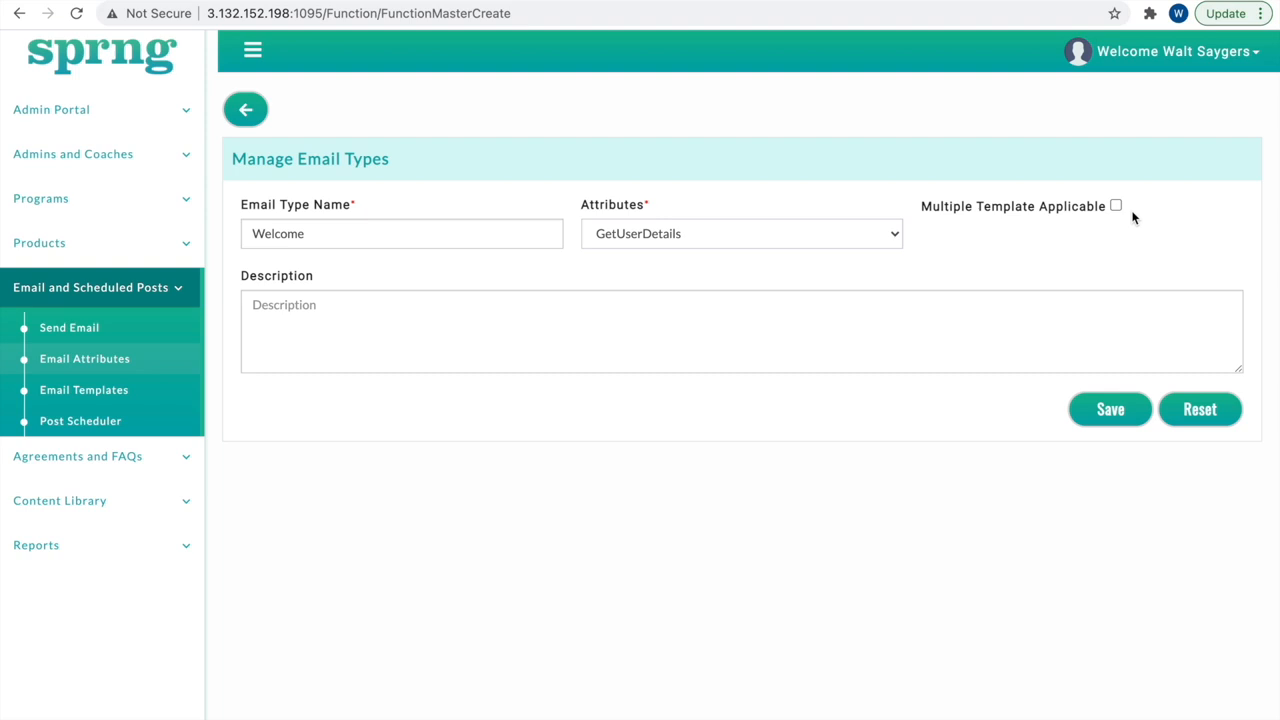
{"action": "mouse_move", "coordinate": [1084, 340]}
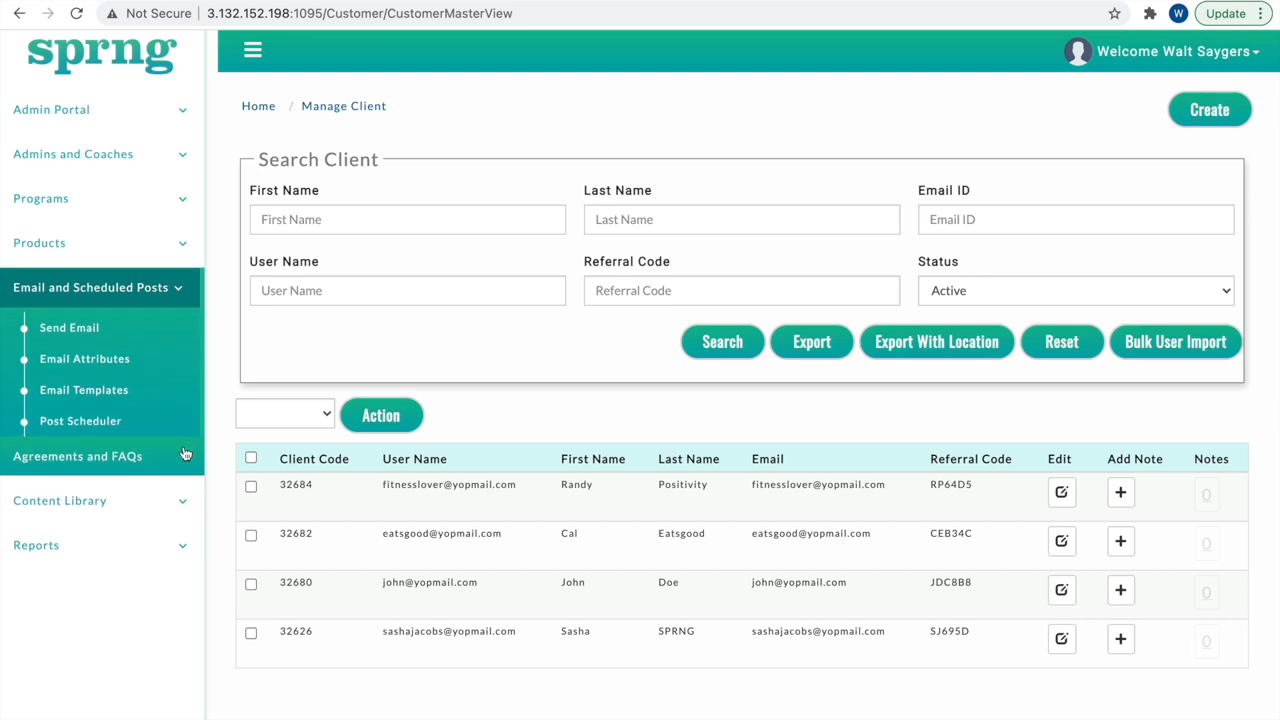
Step: Start a new email template with Template Code and Template Name both Welcome
{"action": "left_click", "coordinate": [84, 388]}
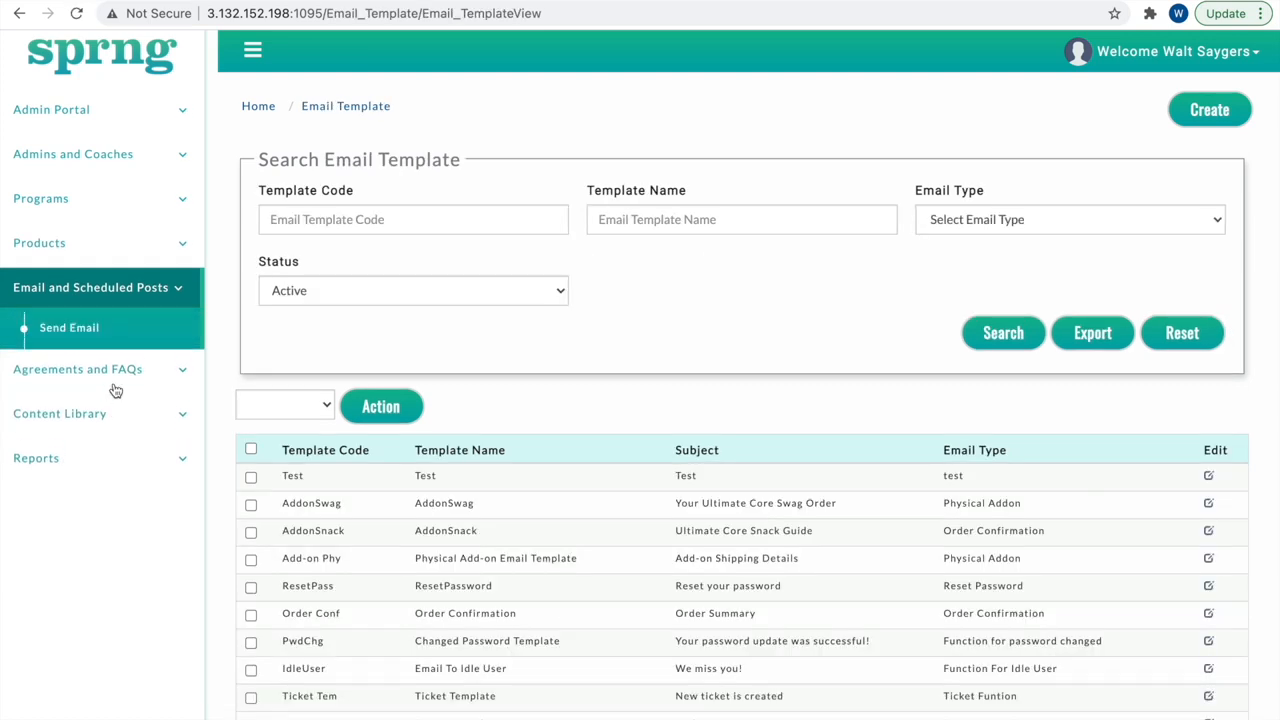
{"action": "left_click", "coordinate": [90, 288]}
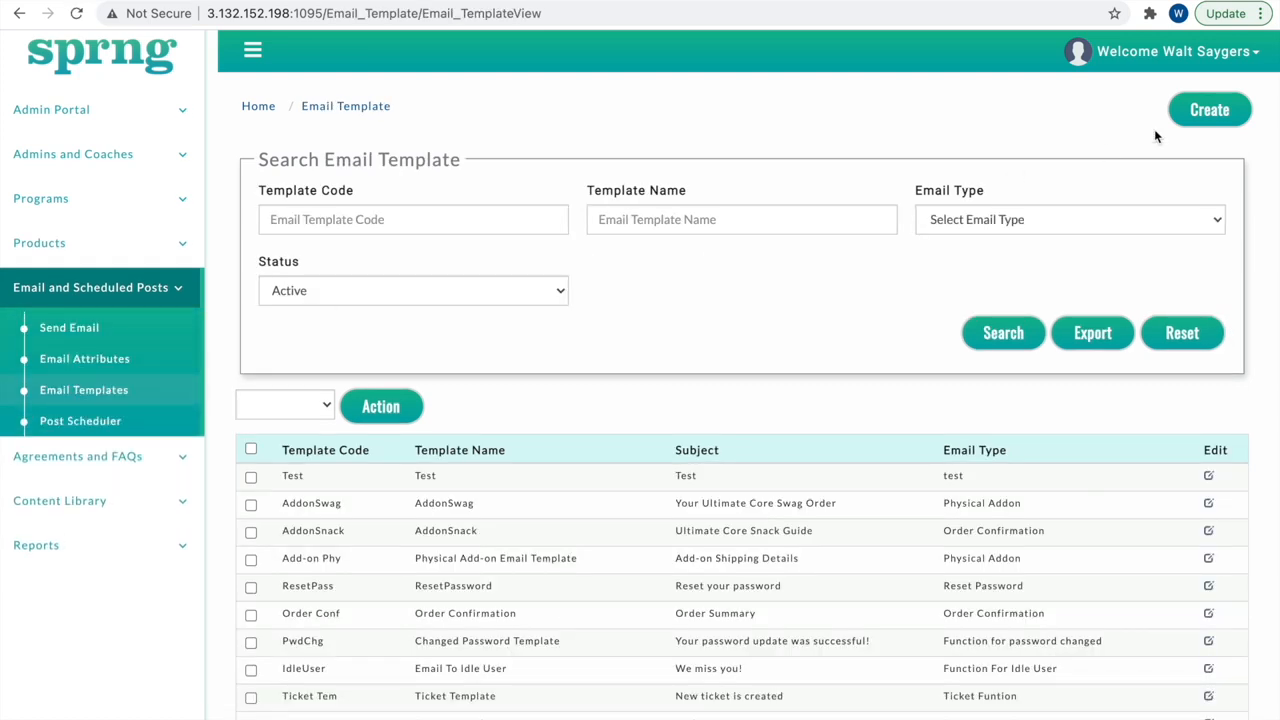
{"action": "left_click", "coordinate": [1208, 108]}
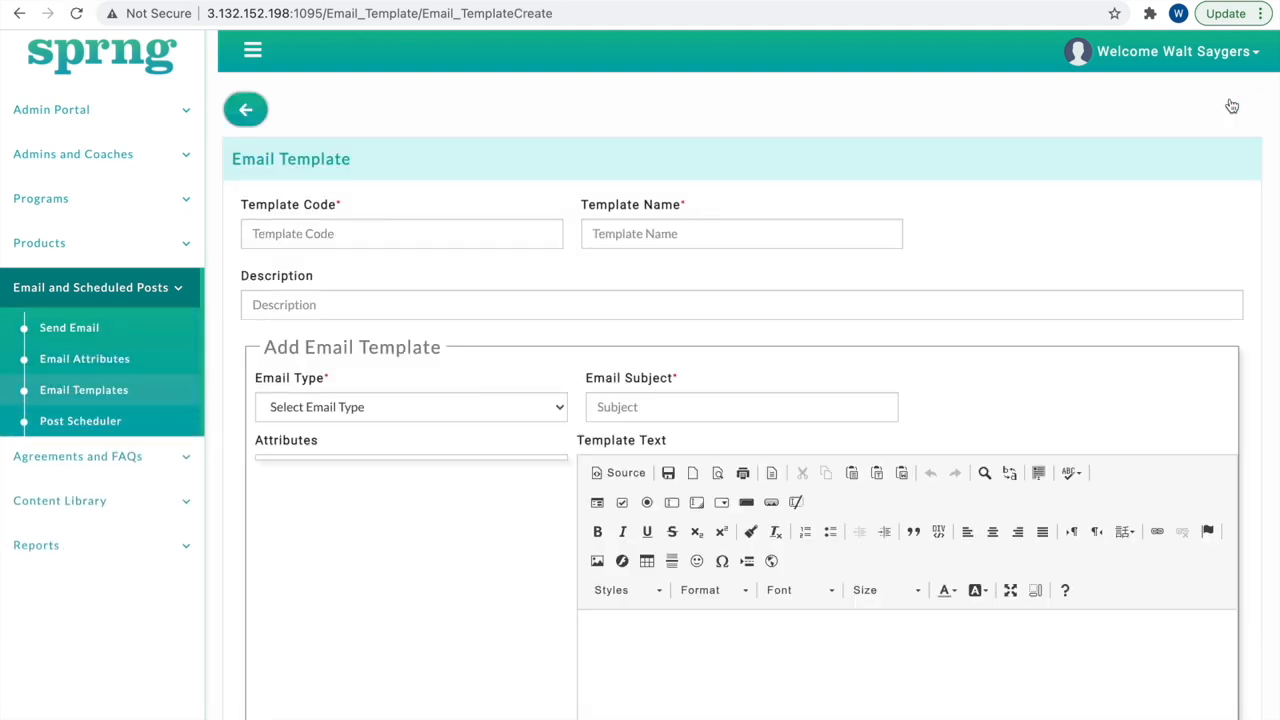
{"action": "mouse_move", "coordinate": [1180, 114]}
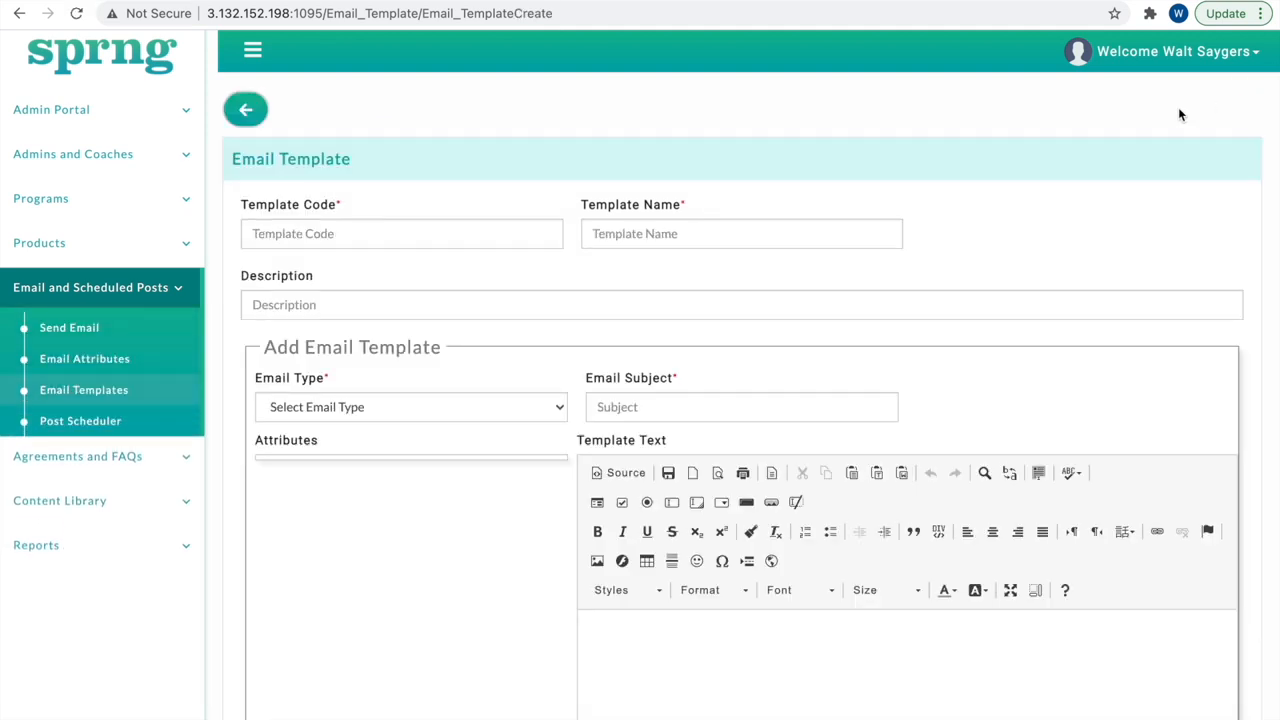
{"action": "mouse_move", "coordinate": [914, 84]}
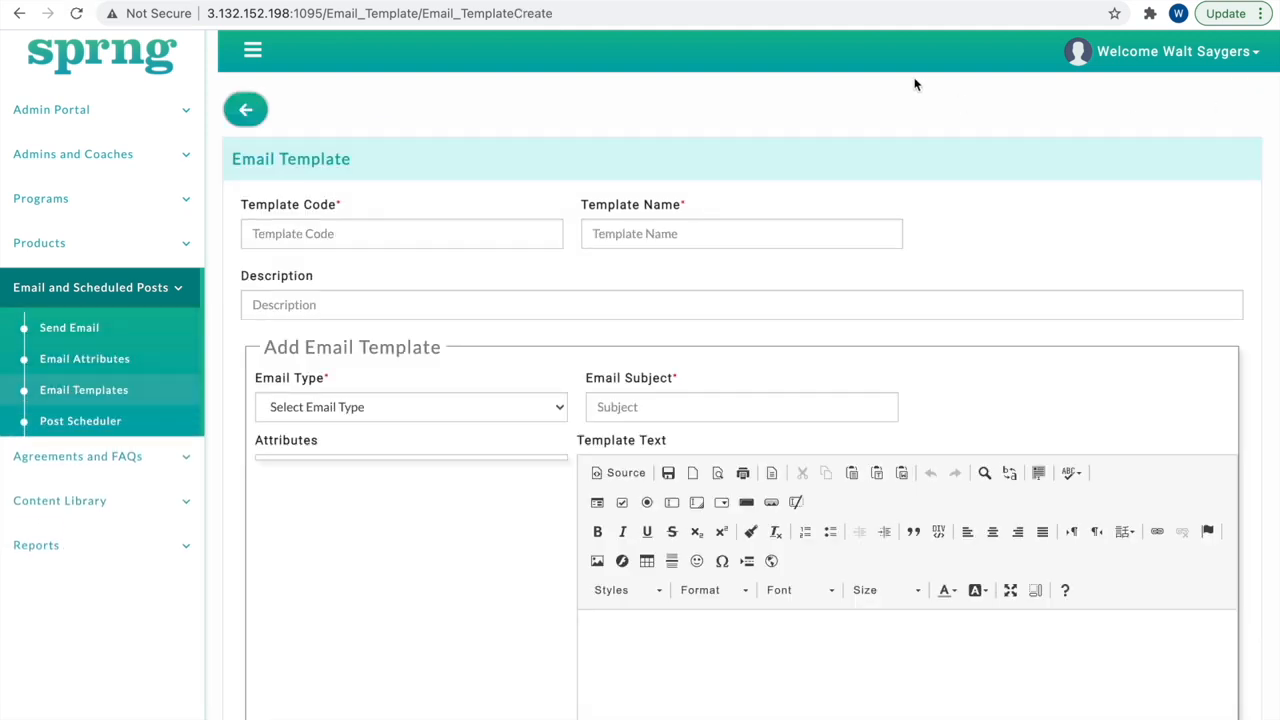
{"action": "mouse_move", "coordinate": [658, 8]}
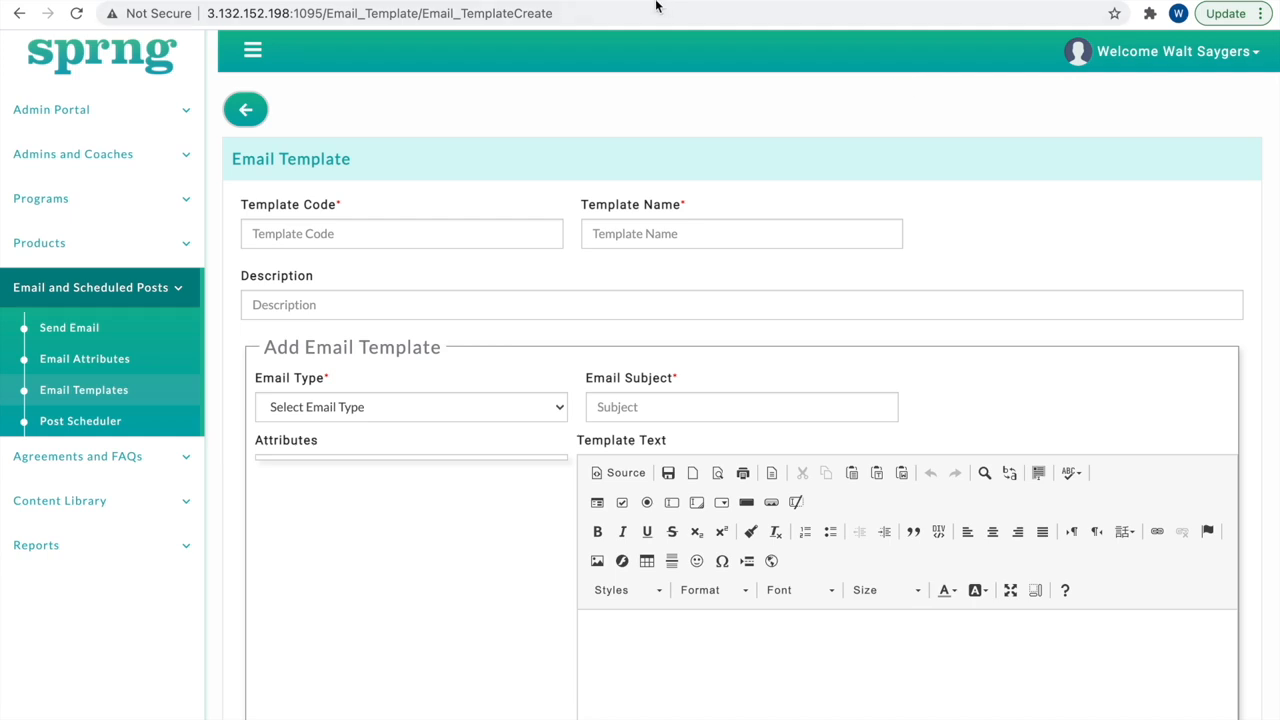
{"action": "type", "text": "Wel"}
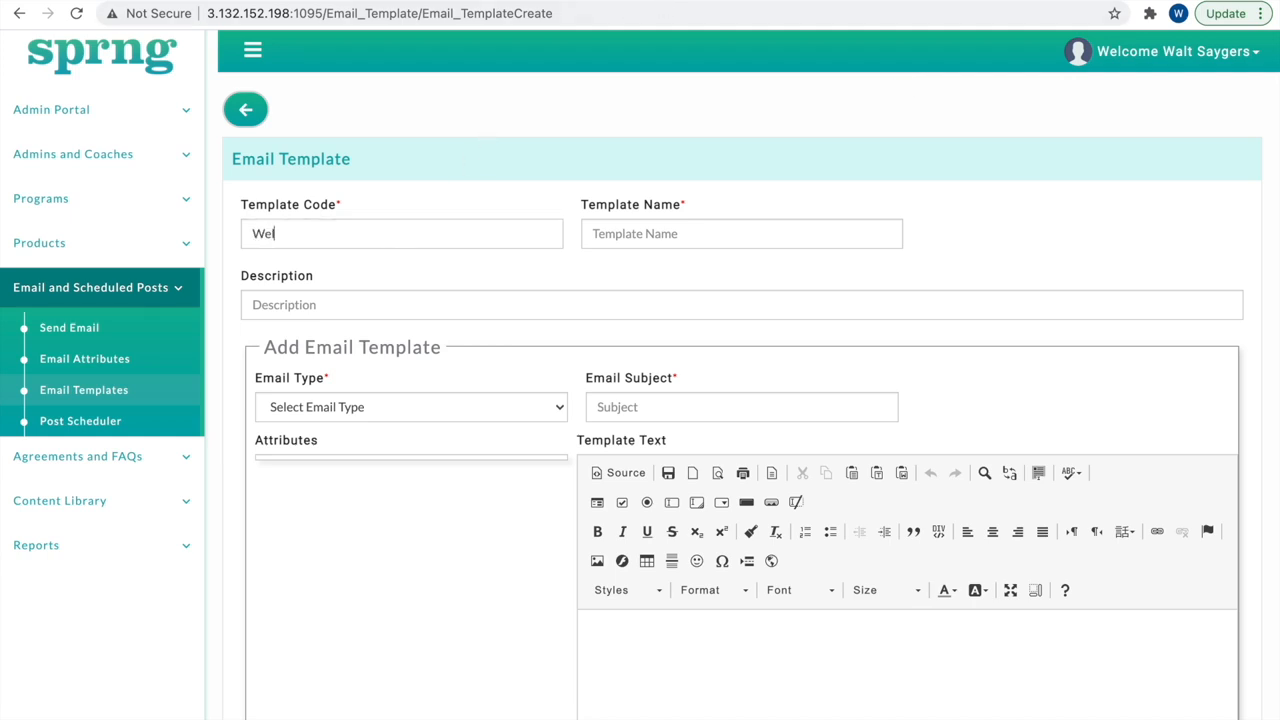
{"action": "type", "text": "Welcom"}
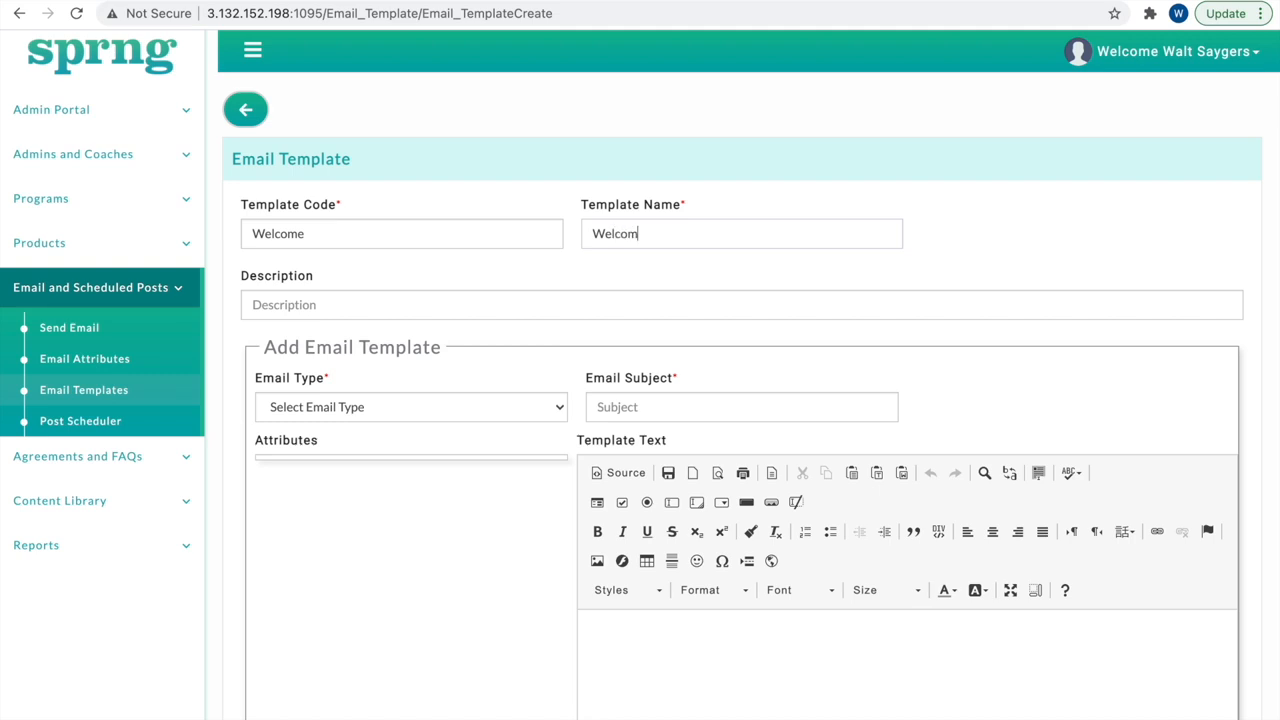
{"action": "type", "text": "e"}
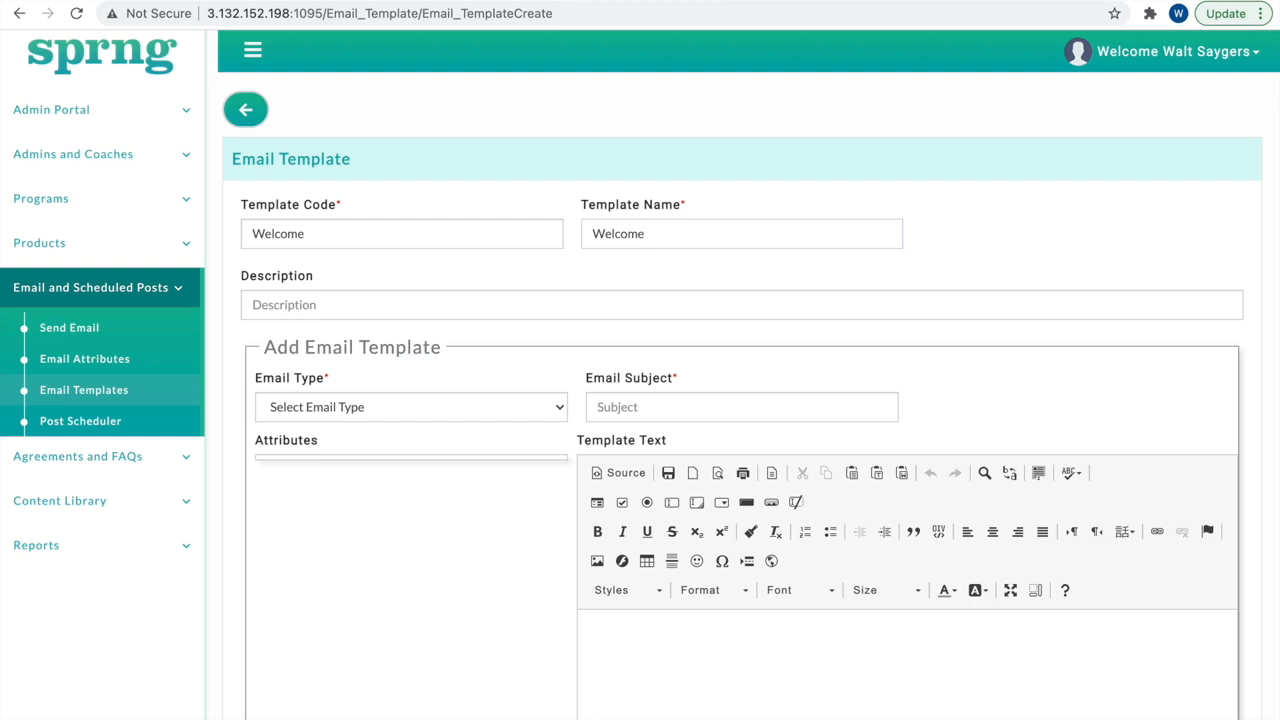
{"action": "mouse_move", "coordinate": [384, 408]}
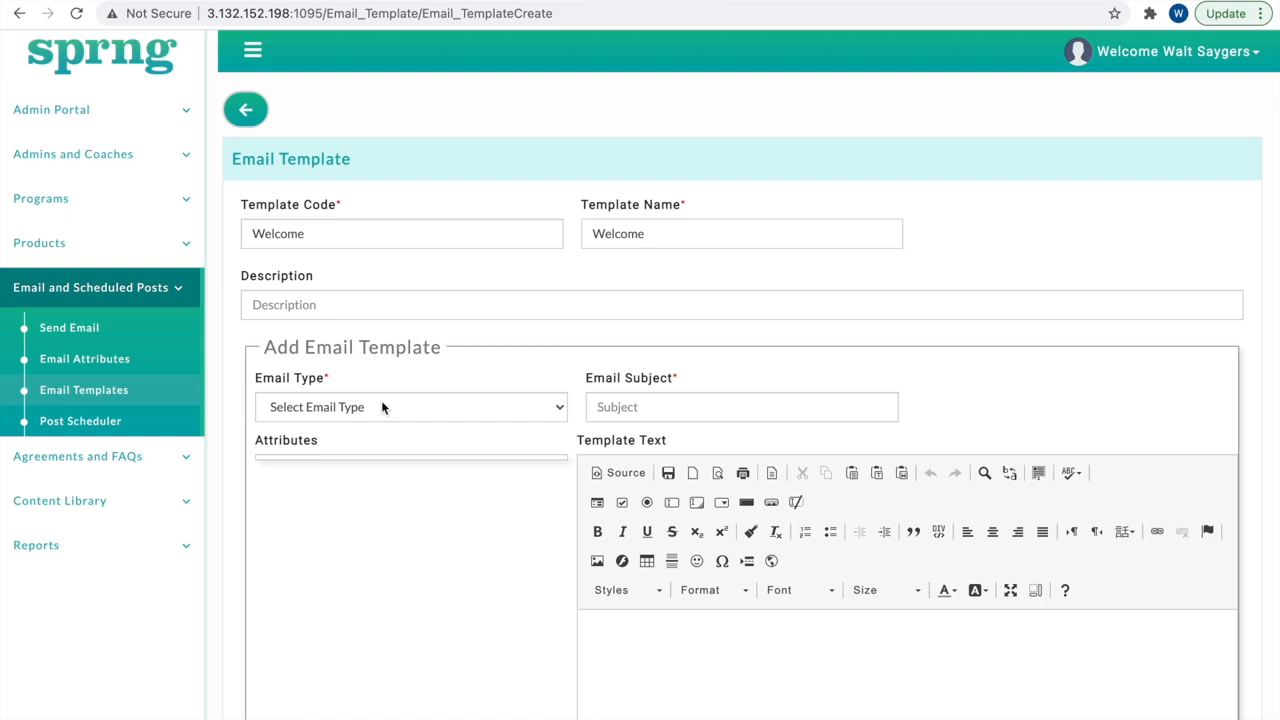
Step: Give the template email type User Details and subject 'Welcome to the Program'
{"action": "left_click", "coordinate": [410, 408]}
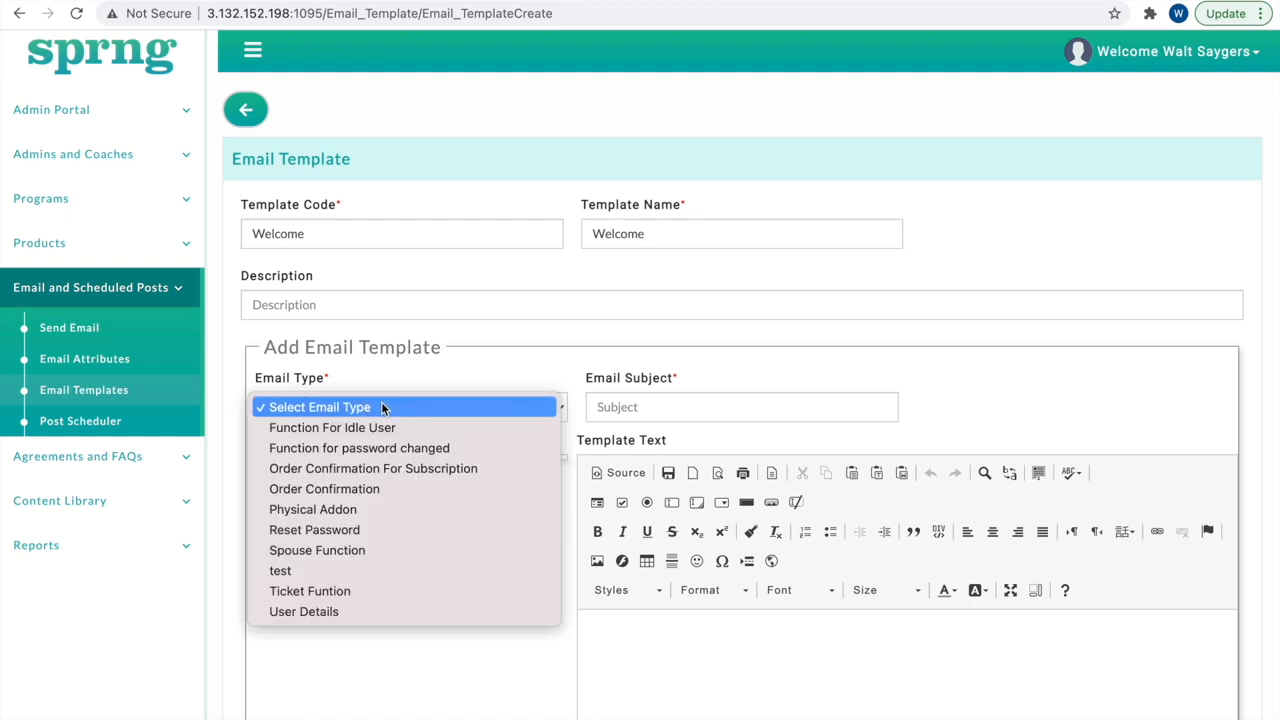
{"action": "left_click", "coordinate": [304, 612]}
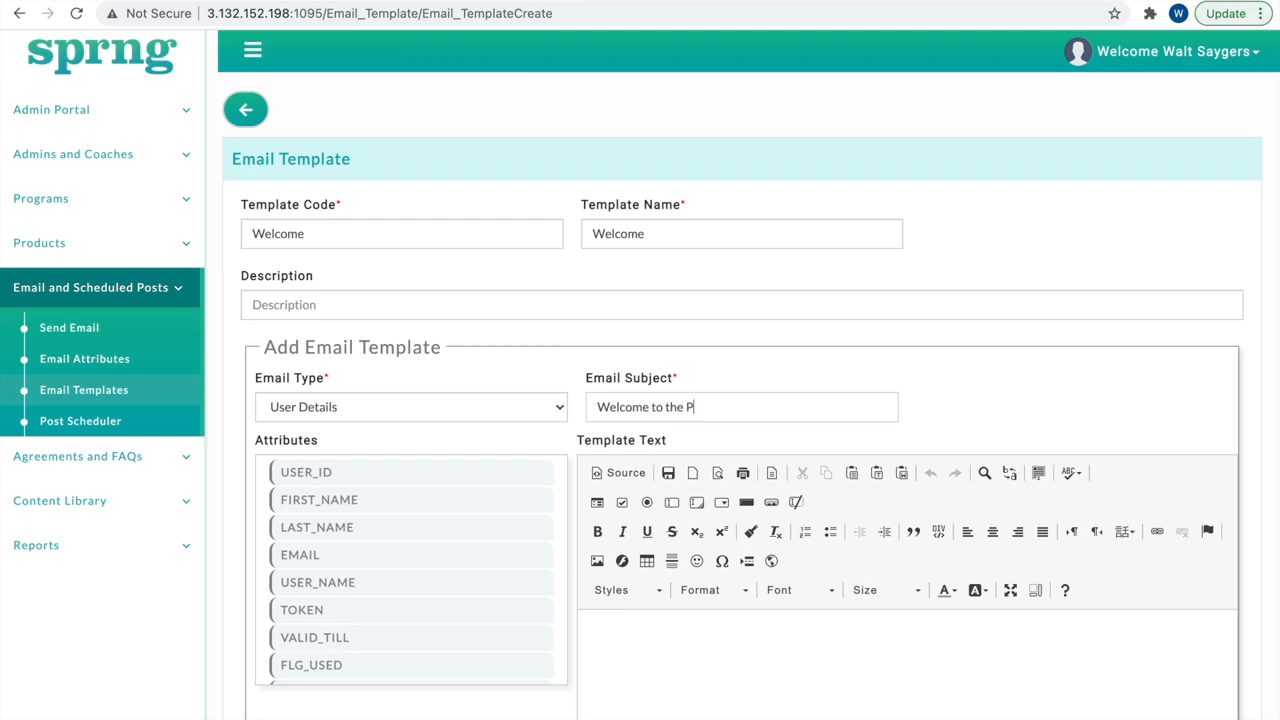
{"action": "type", "text": "rogram"}
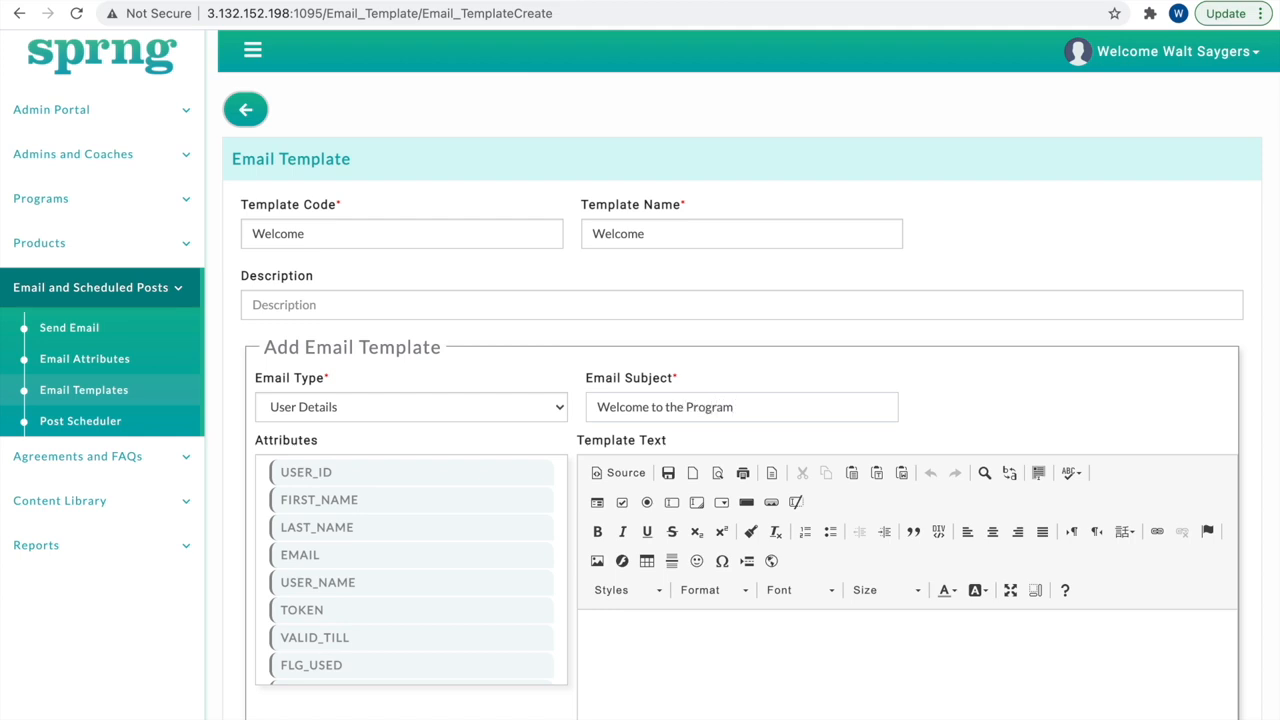
{"action": "left_click", "coordinate": [740, 408]}
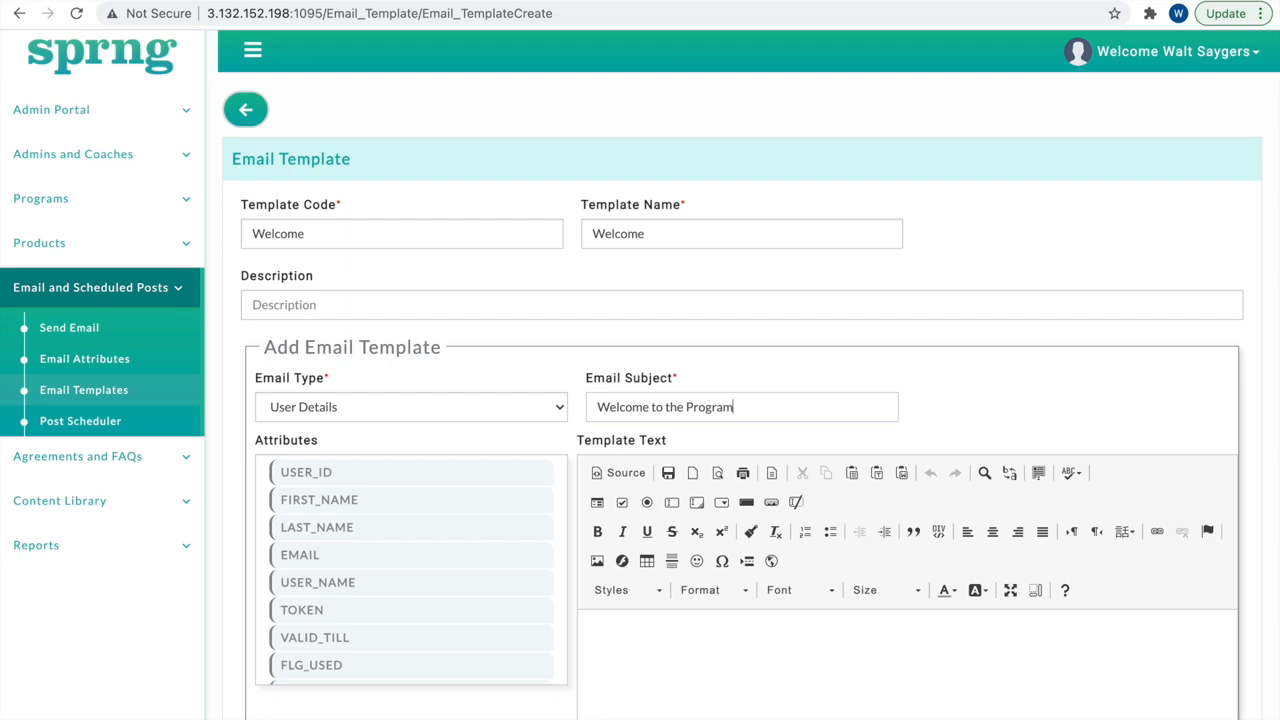
Step: Fill the body with 'Hello {FIRST_NAME} {LAST_NAME}' and save the Welcome template
{"action": "scroll", "scroll_direction": "down", "scroll_amount": 3}
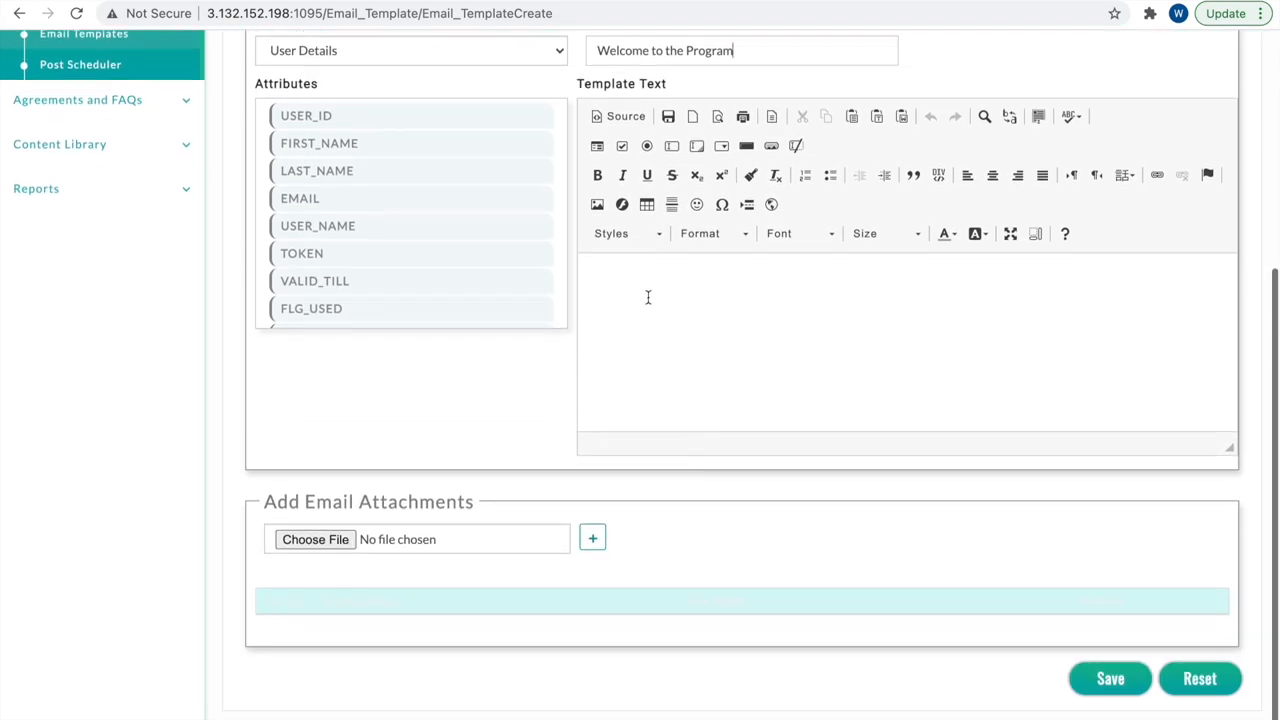
{"action": "type", "text": "Hello {FIRST_NAME"}
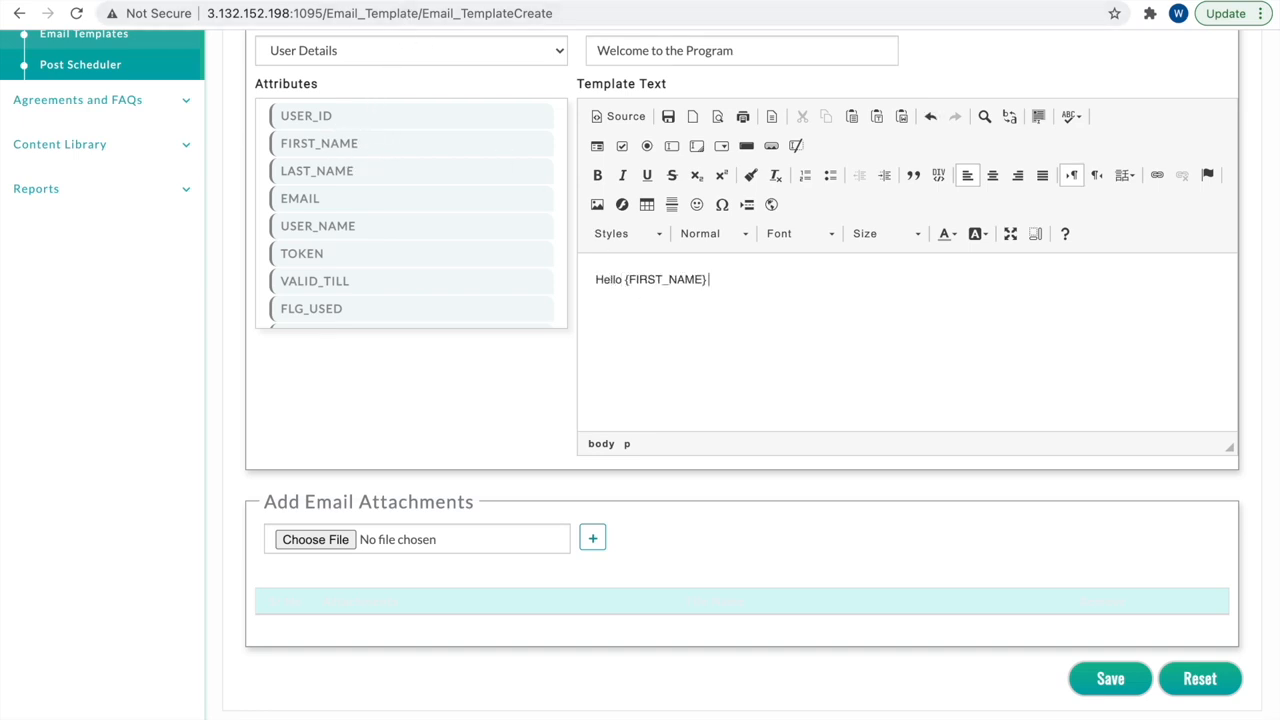
{"action": "left_click", "coordinate": [316, 170]}
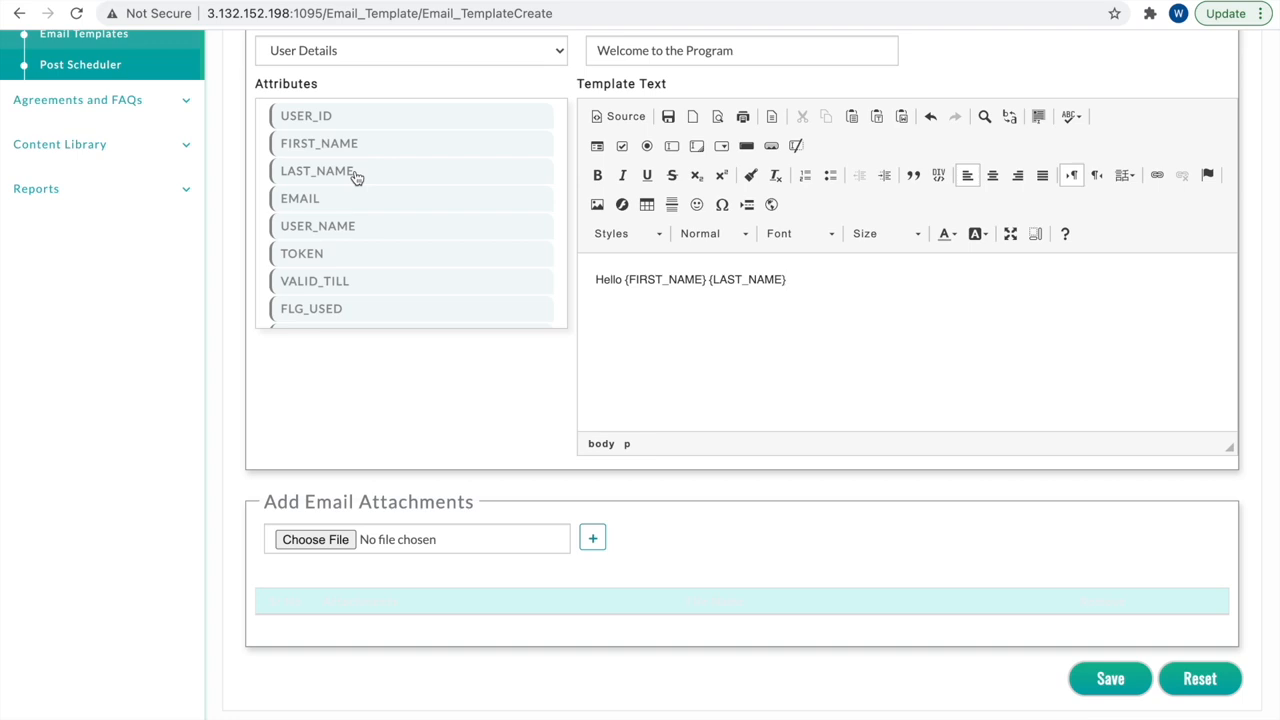
{"action": "scroll", "scroll_direction": "down", "scroll_amount": 3}
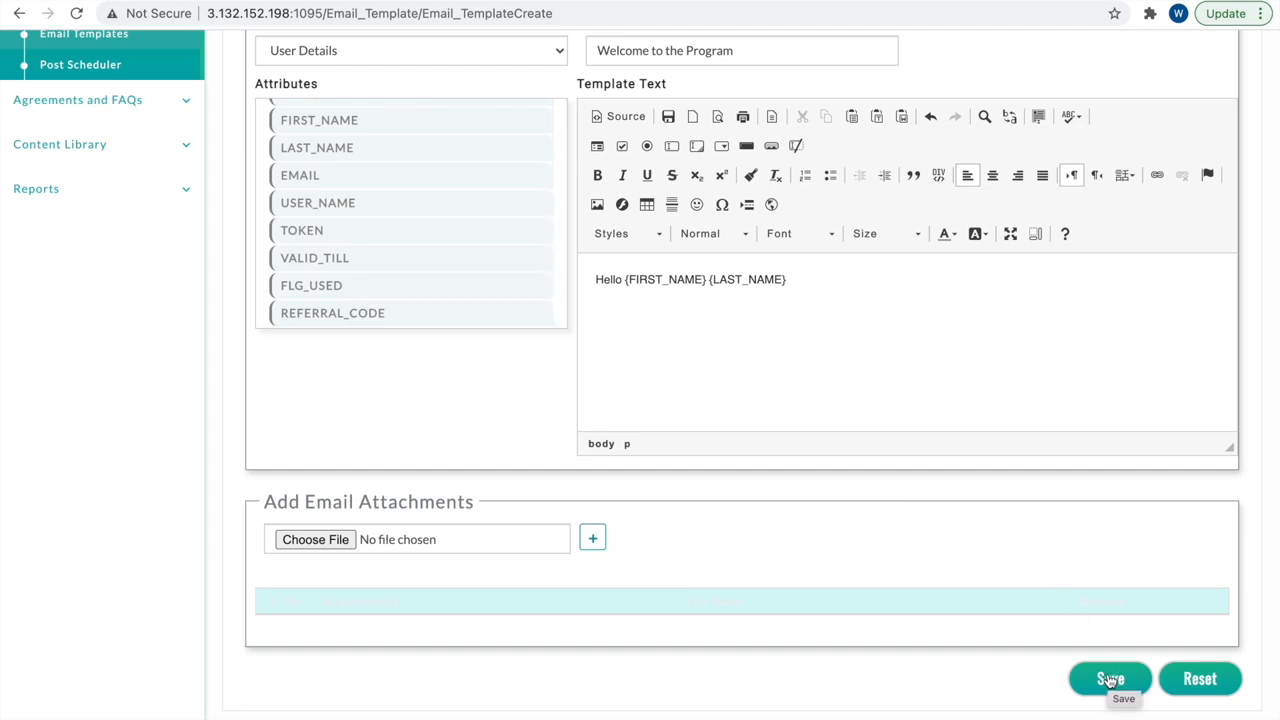
{"action": "left_click", "coordinate": [1110, 678]}
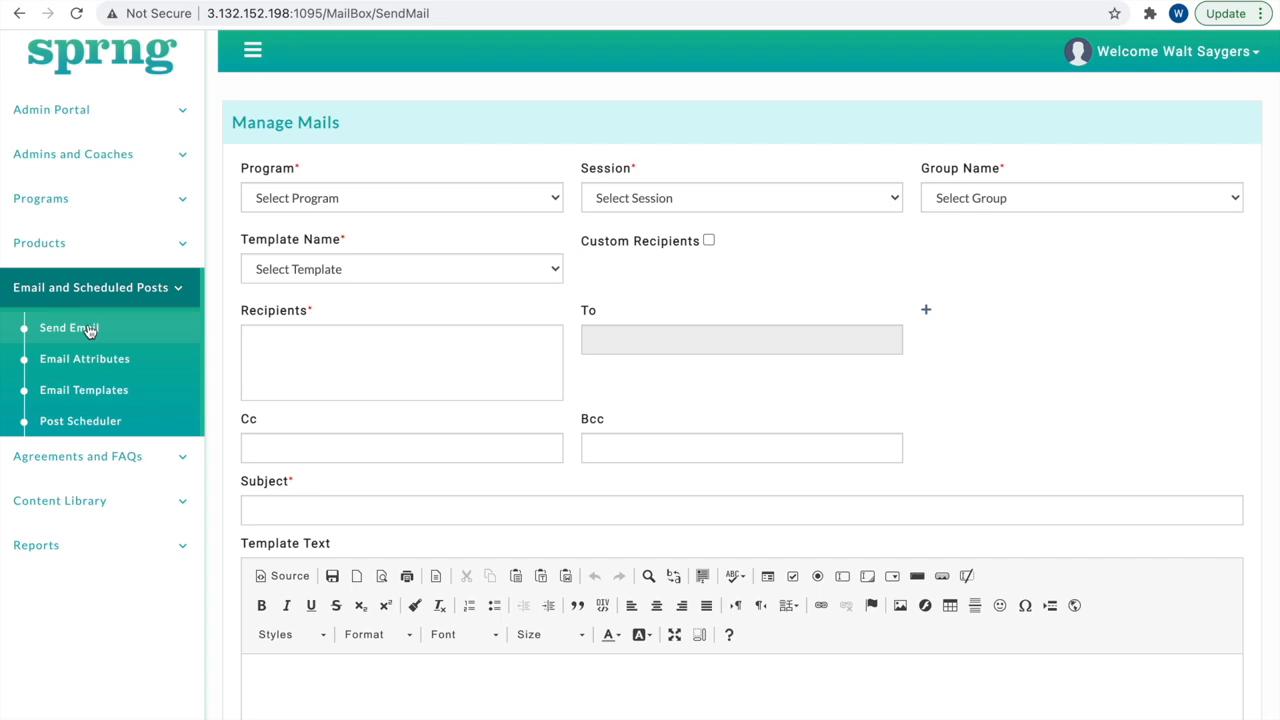
Step: Choose program Ultimate Core, session 2021 Fall Session 1 and group GROUP 1 on Manage Mails
{"action": "left_click", "coordinate": [400, 198]}
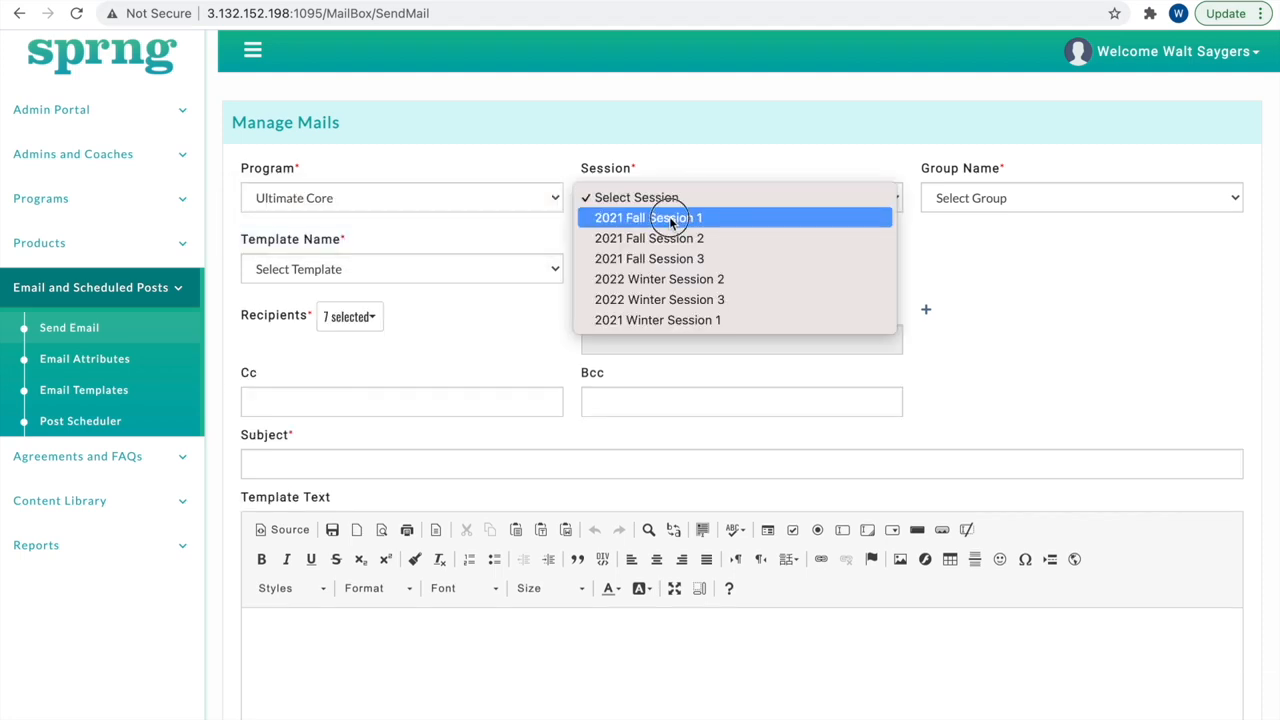
{"action": "left_click", "coordinate": [648, 216]}
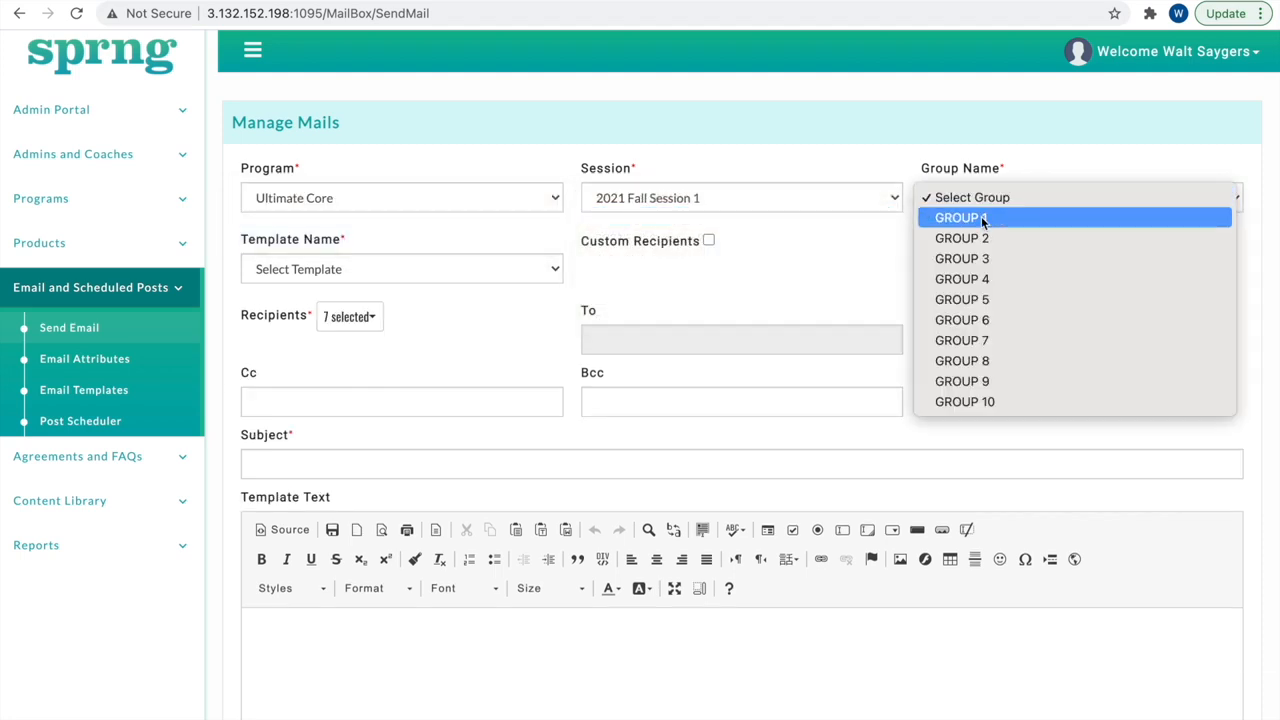
{"action": "left_click", "coordinate": [960, 216]}
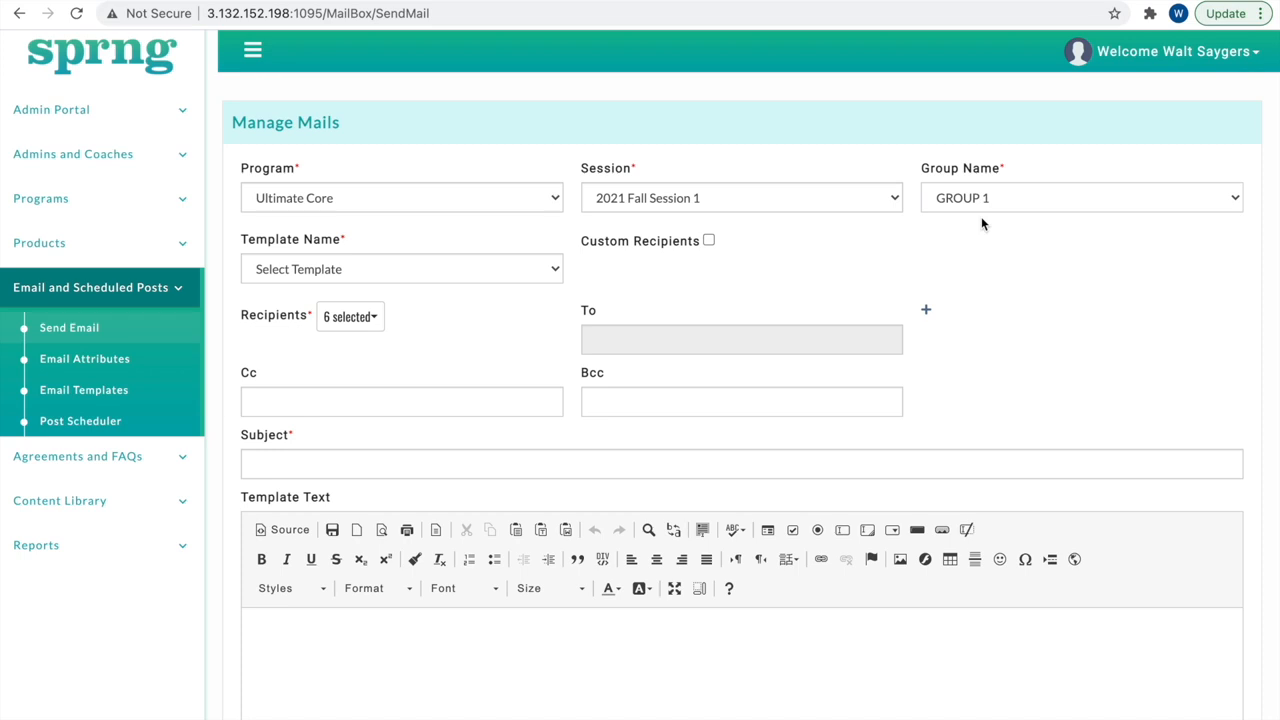
{"action": "left_click", "coordinate": [708, 240]}
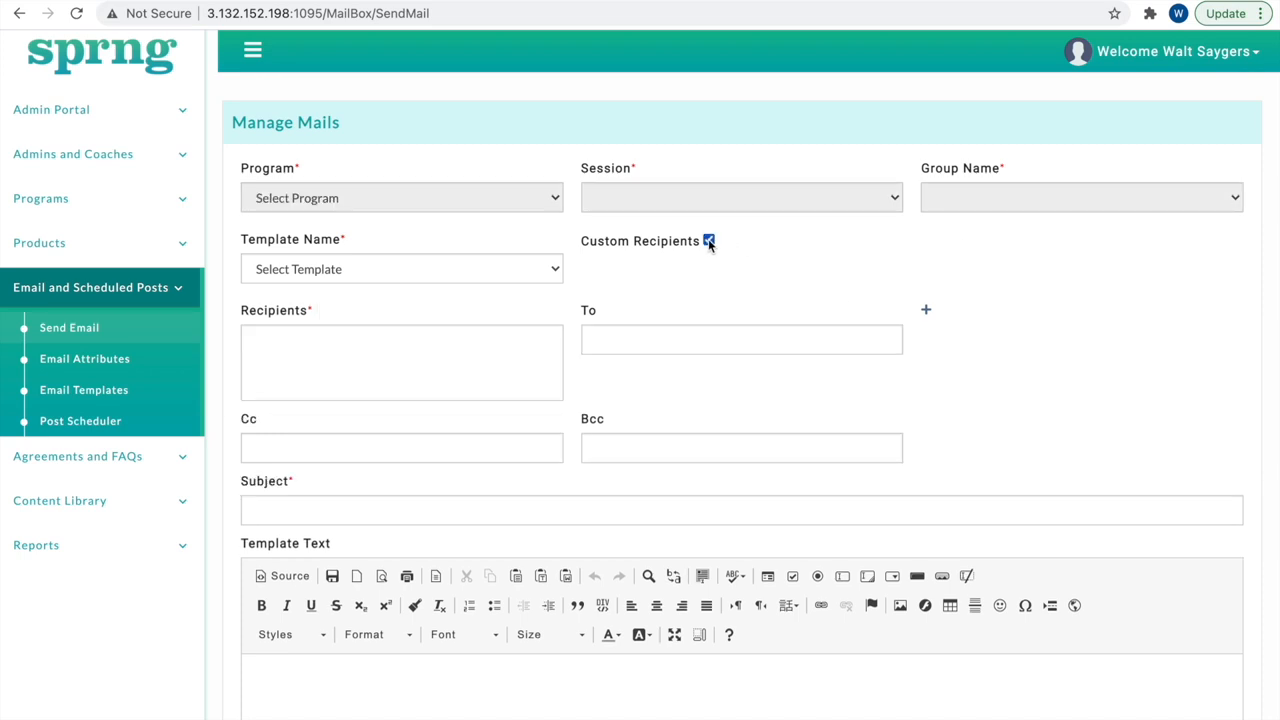
{"action": "left_click", "coordinate": [708, 240]}
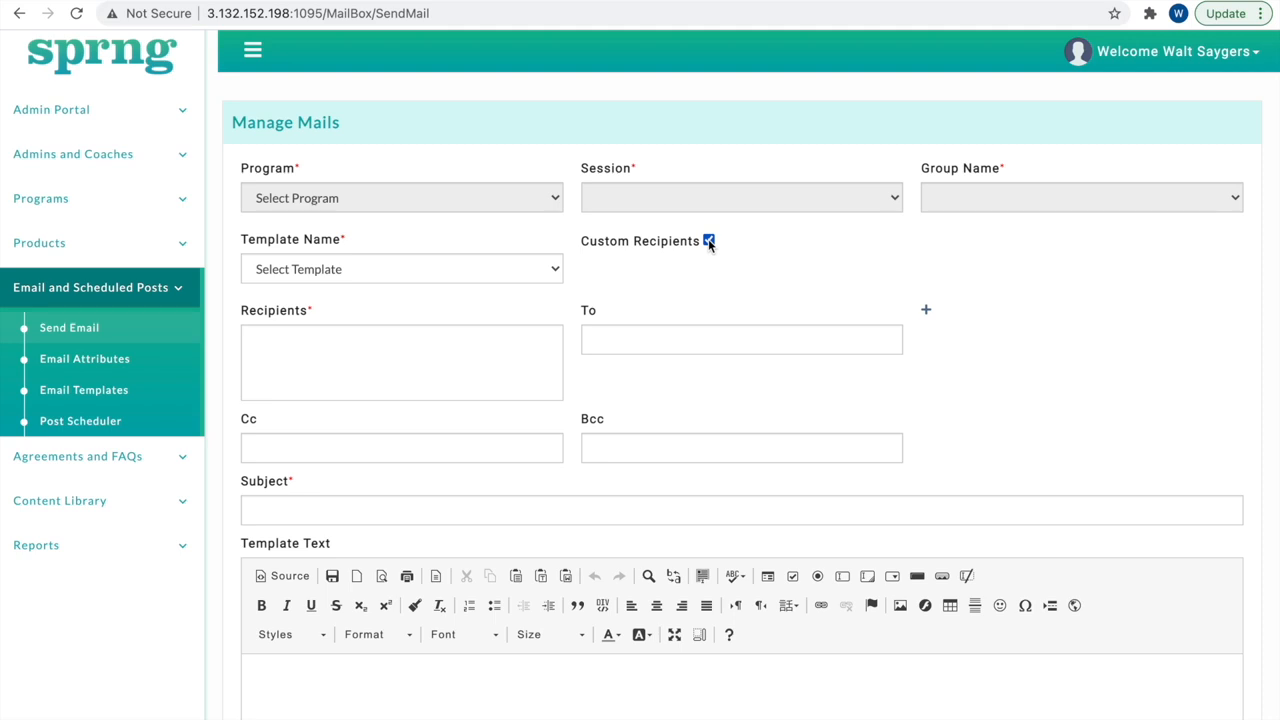
{"action": "left_click", "coordinate": [708, 240]}
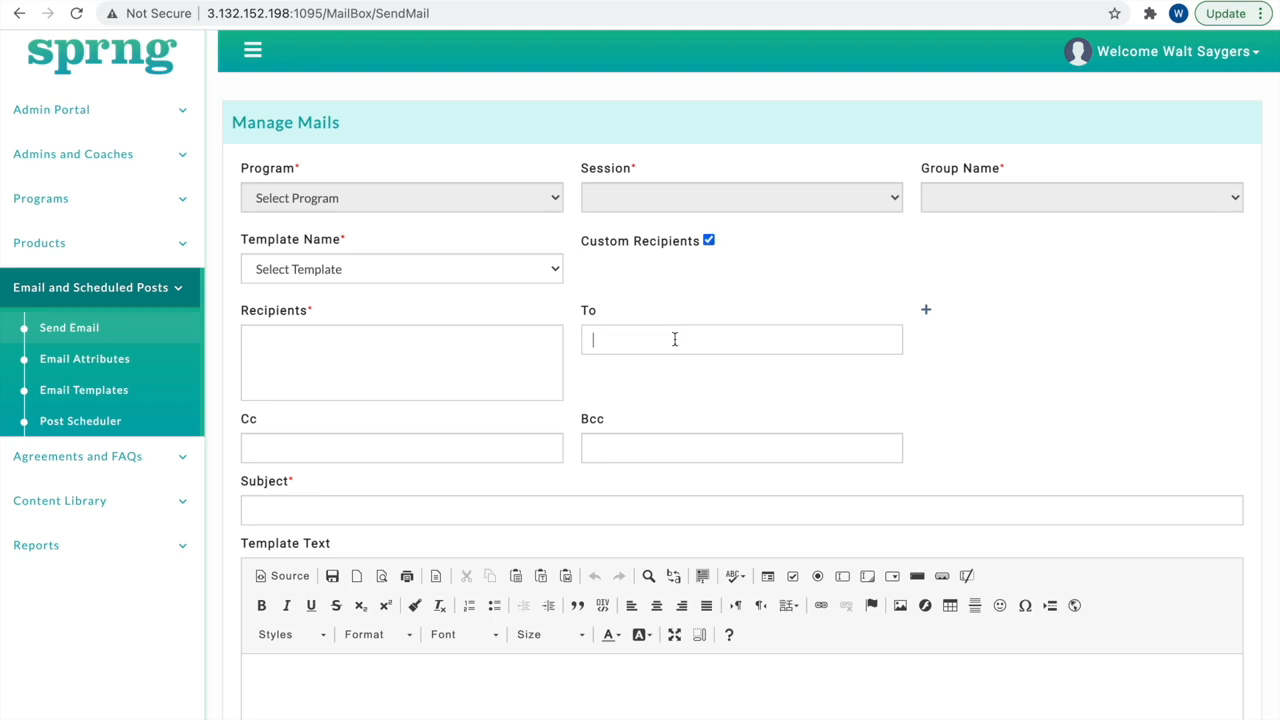
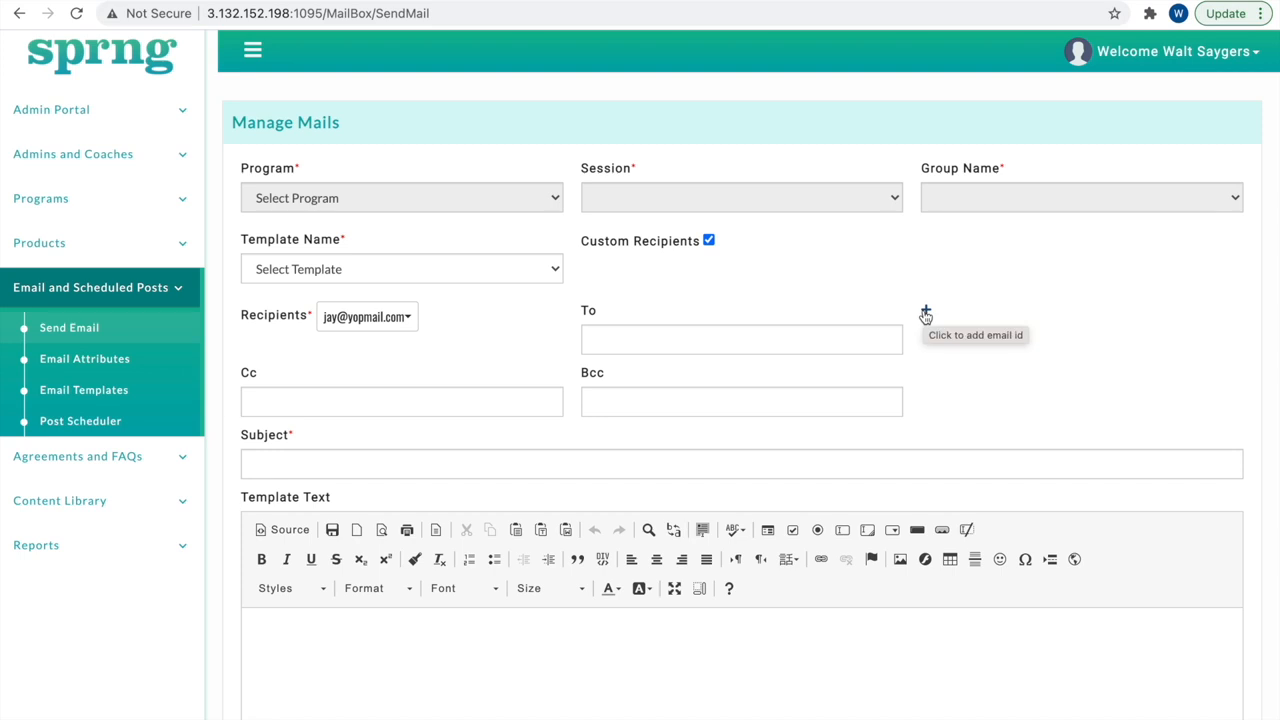
{"action": "scroll", "scroll_direction": "down", "scroll_amount": 3}
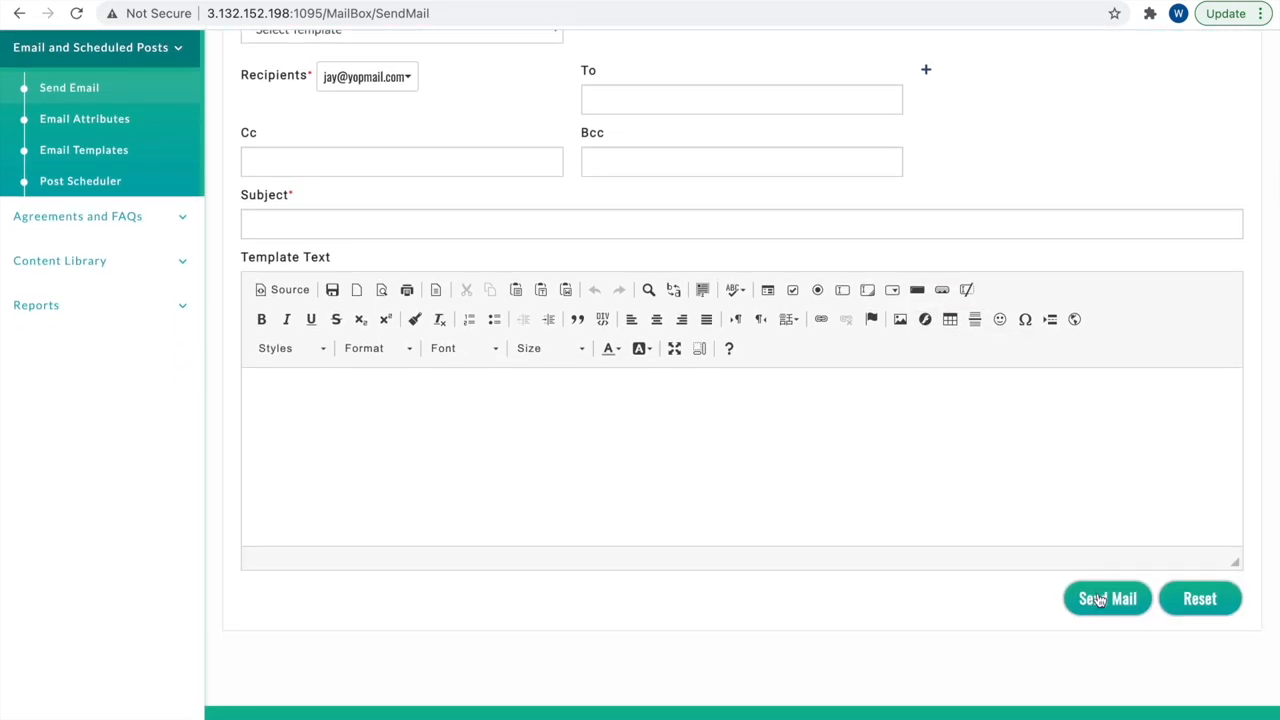
{"action": "mouse_move", "coordinate": [1108, 598]}
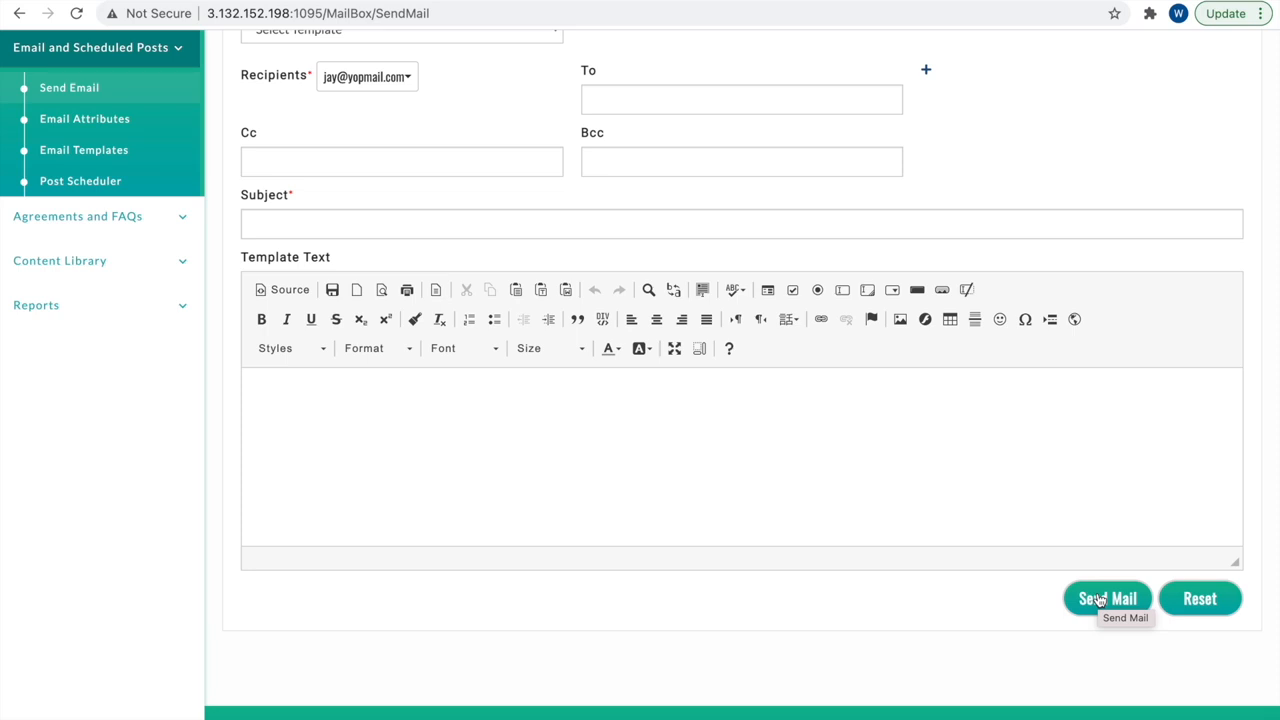